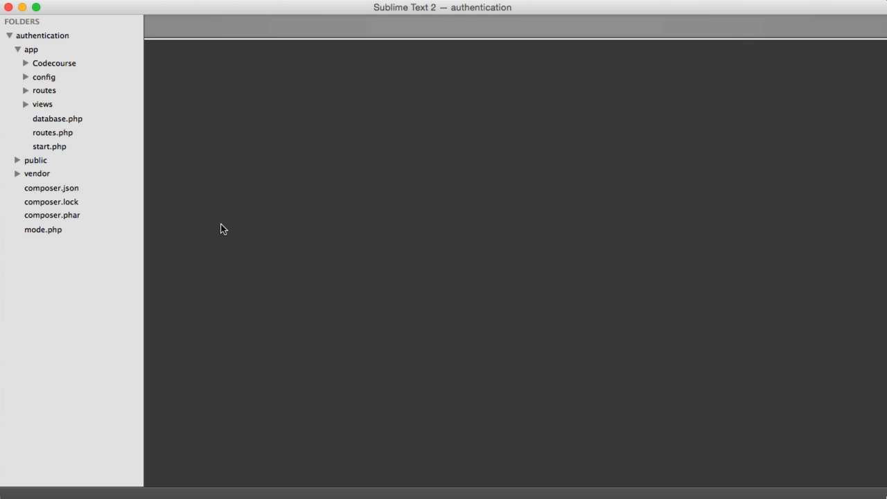
Open Hash.php from the Helpers folder to view the Hash class.
left_click(54, 64)
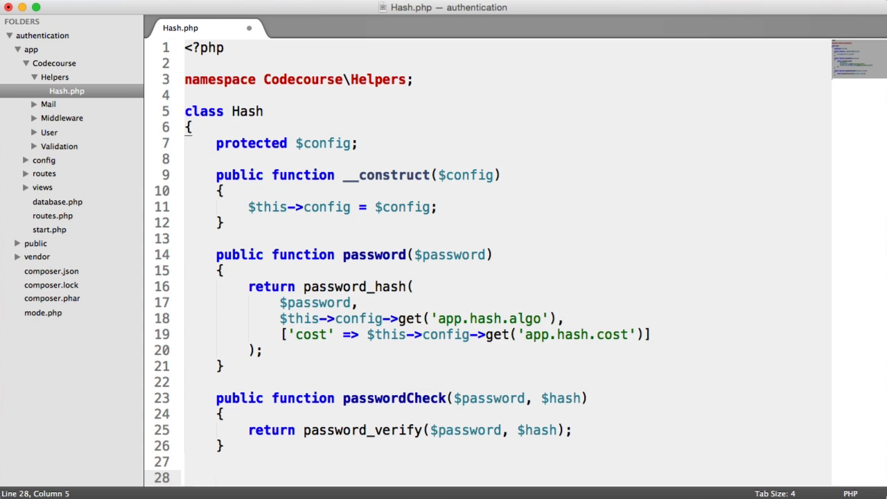
Add a public hash($input) method returning hash('sha256', $input).
key("cmd+s")
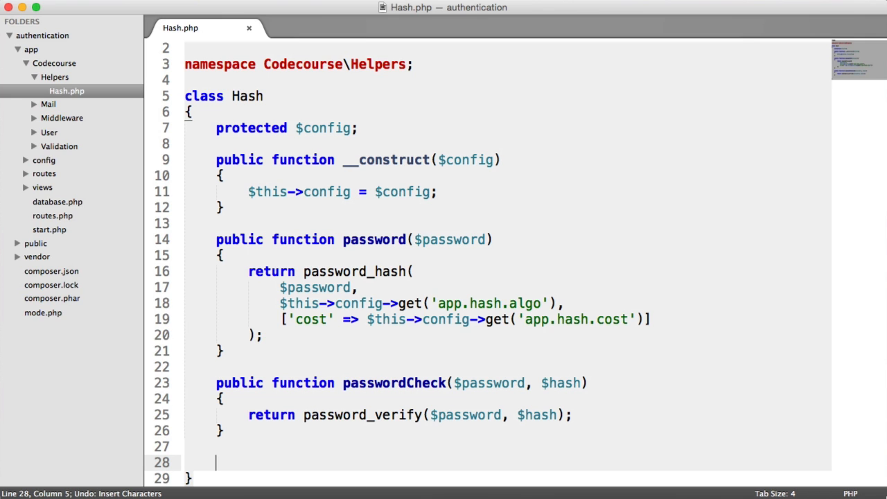
type("public function hash(")
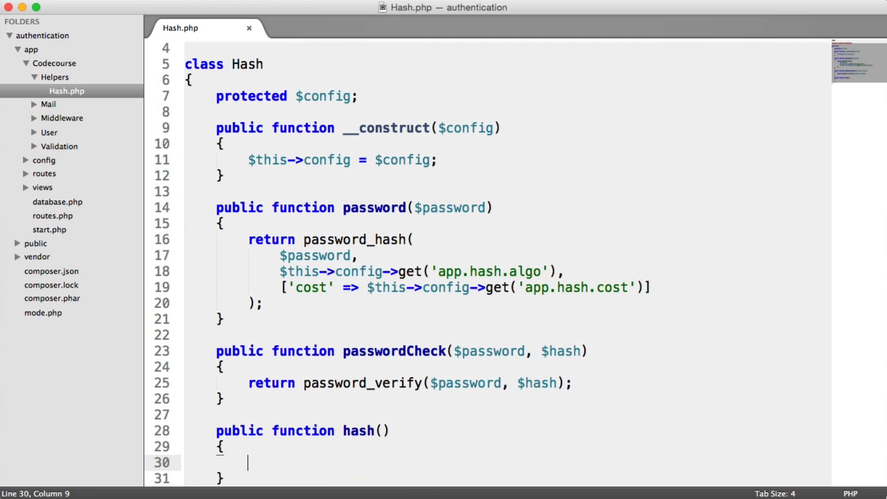
type("return hash();")
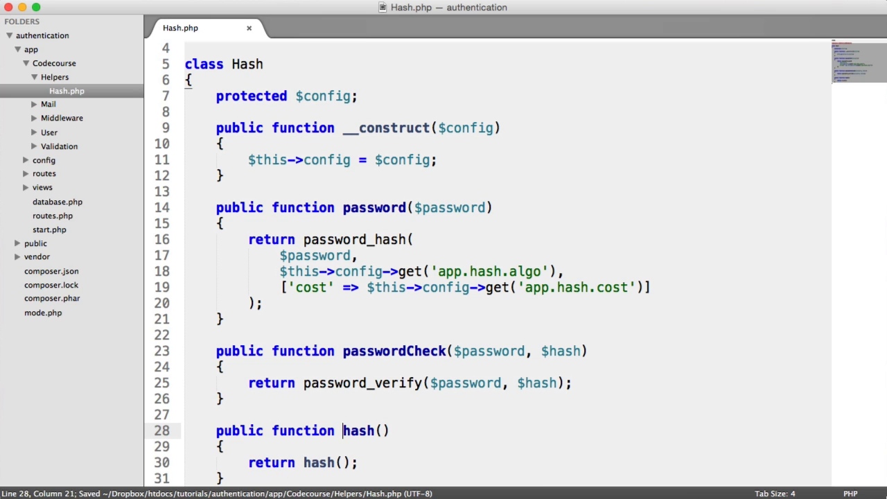
type("$input")
left_click(507, 462)
type("'")
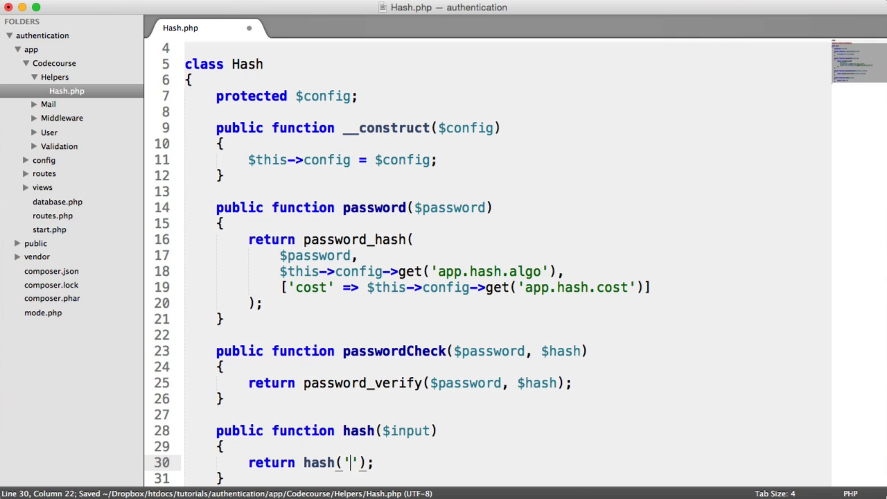
type("sha256")
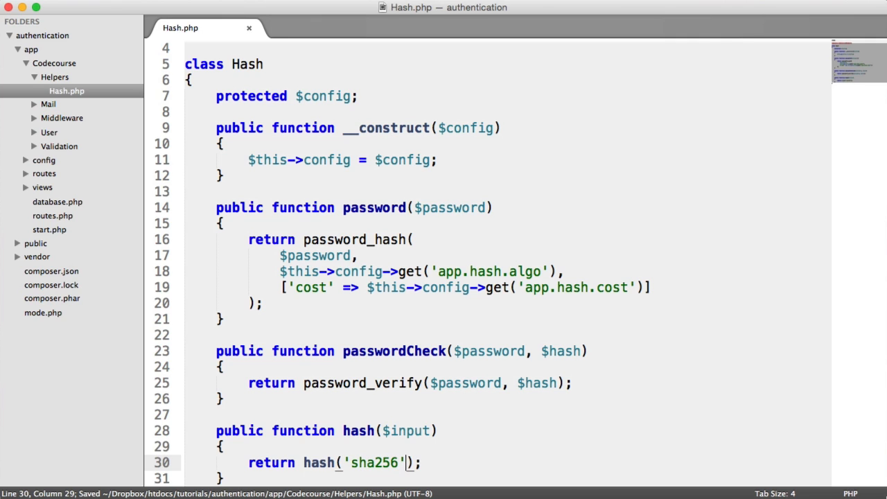
type(", $input")
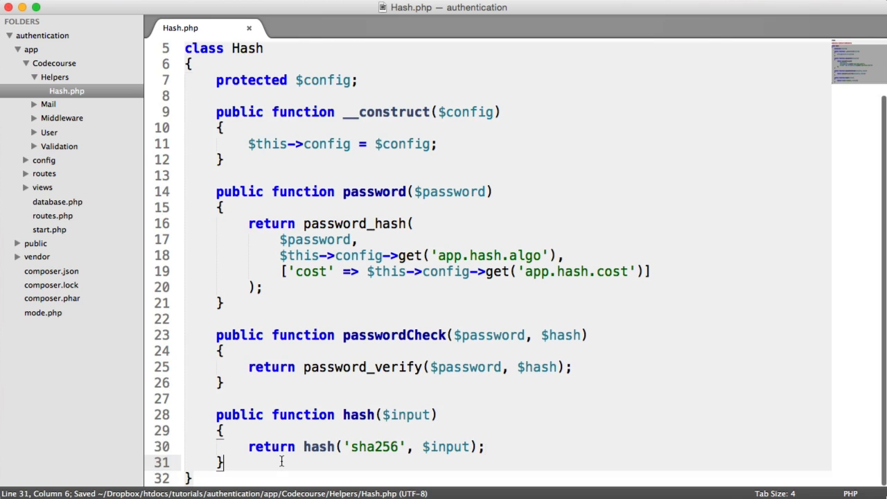
Add a public hashCheck($know, $user) method returning hash_equals($known, $user).
scroll("down", 3)
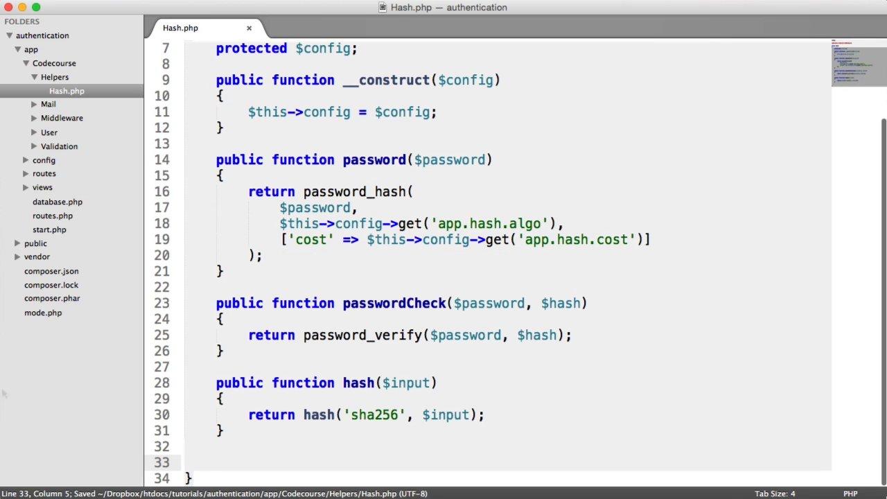
mouse_move(269, 462)
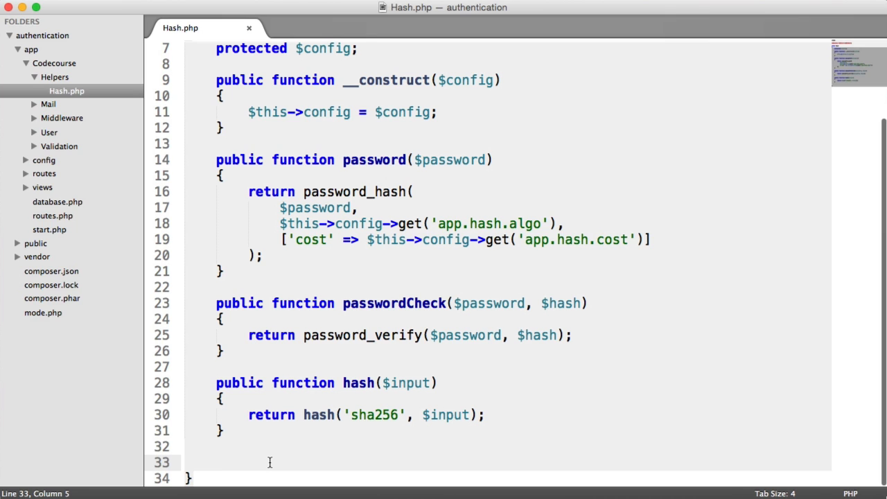
type("public f")
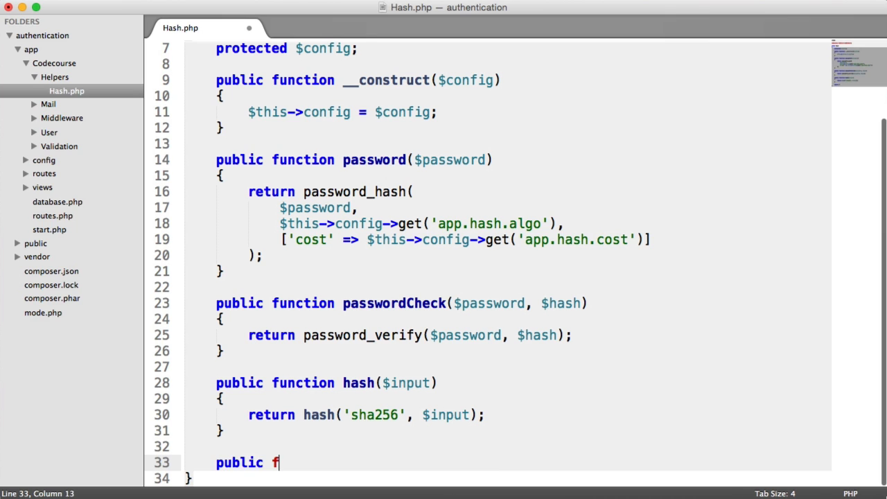
type("unction")
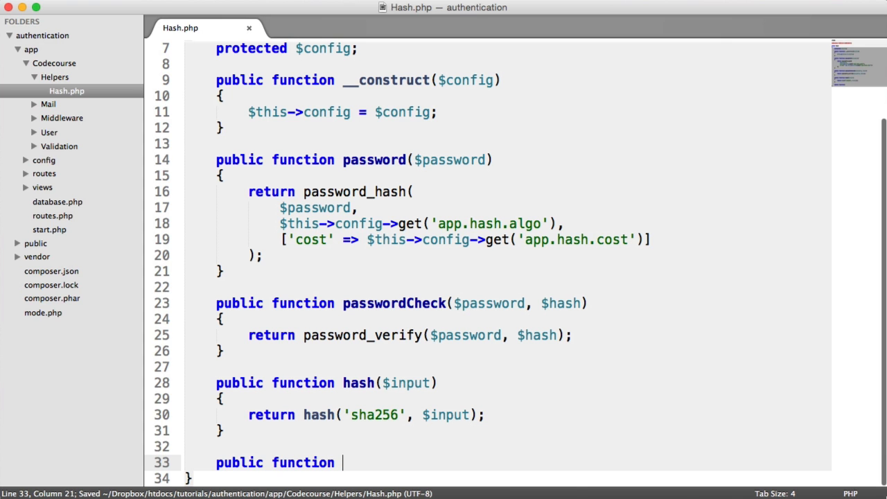
type("hashCheck()")
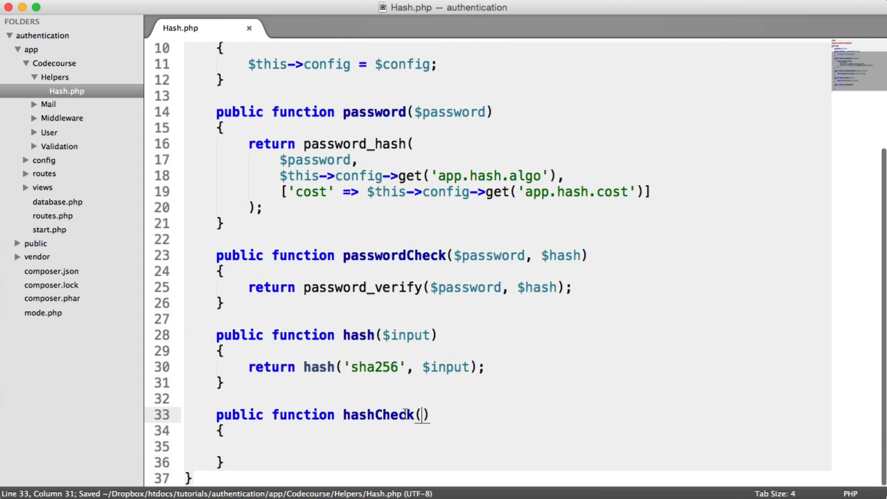
type("$know, $user")
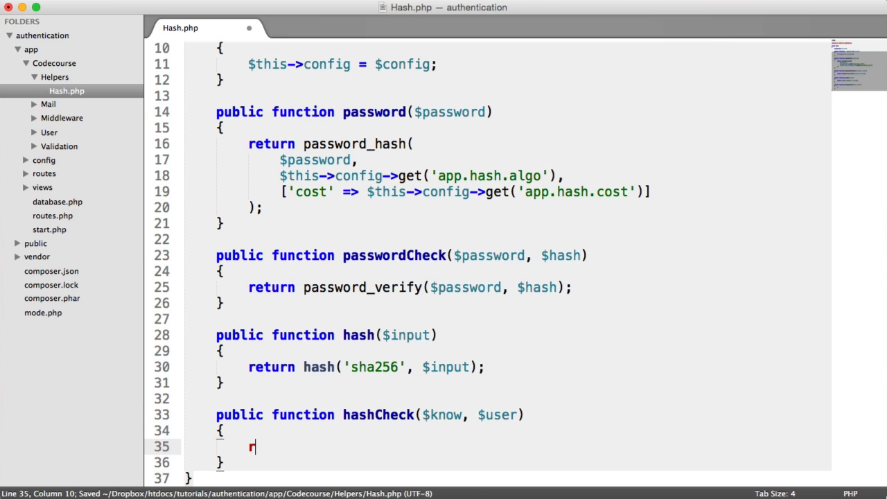
type("eturn hash_equals($);")
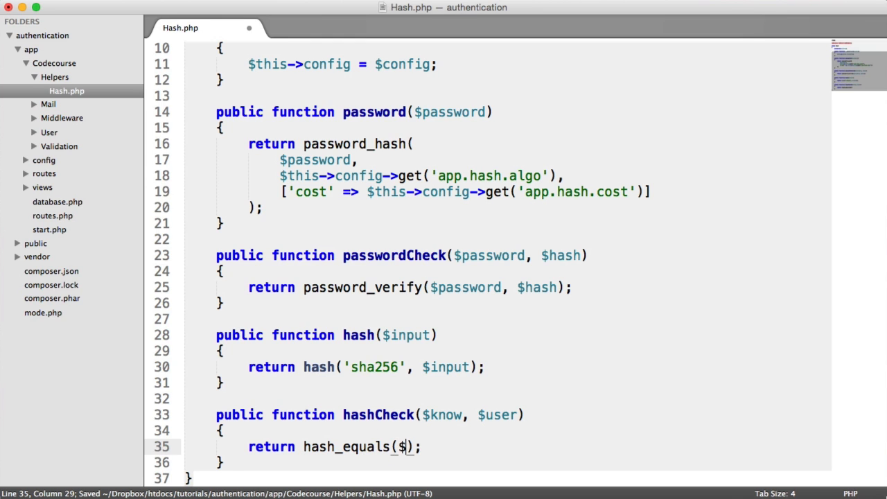
type("known, $user")
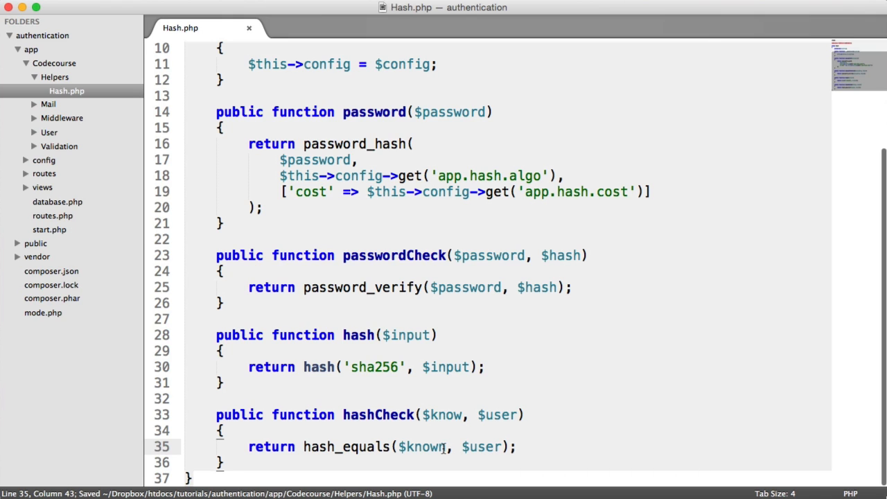
mouse_move(421, 405)
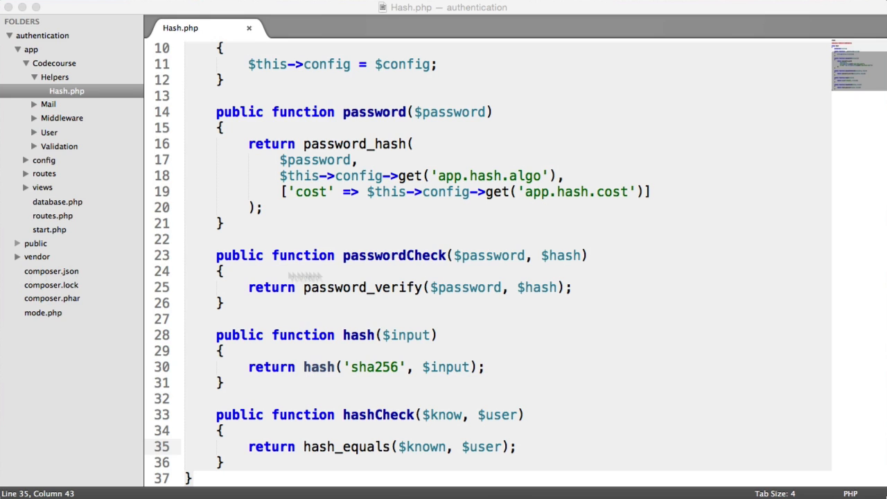
In start.php, register $app->container->singleton('randomlib') creating $factory = new RandomLib.
left_click(50, 230)
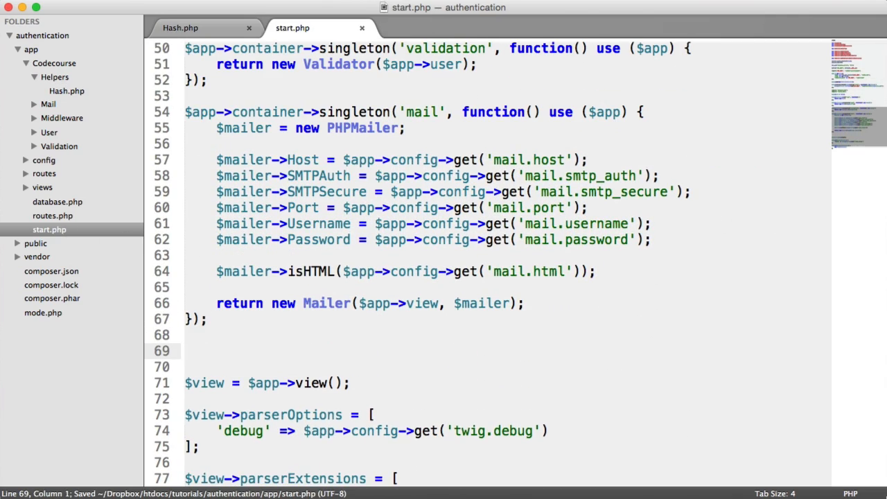
type("$app->")
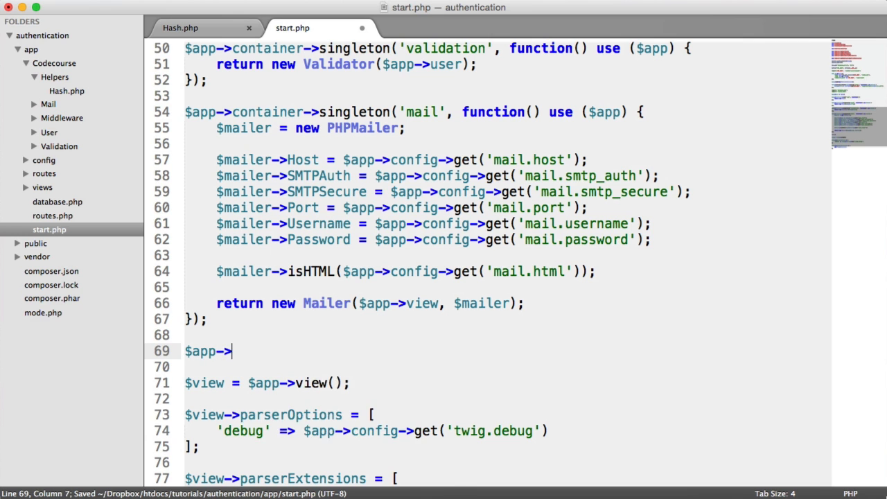
type("container->singleton('randomlib', );")
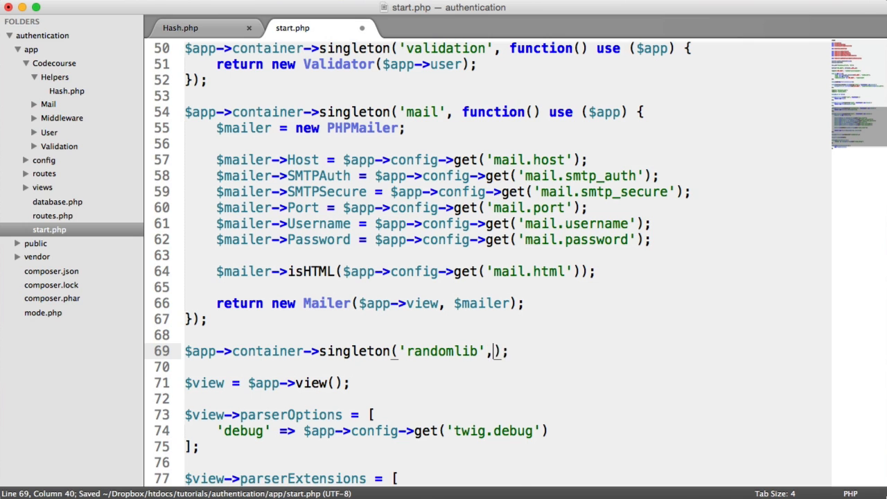
type("function() {")
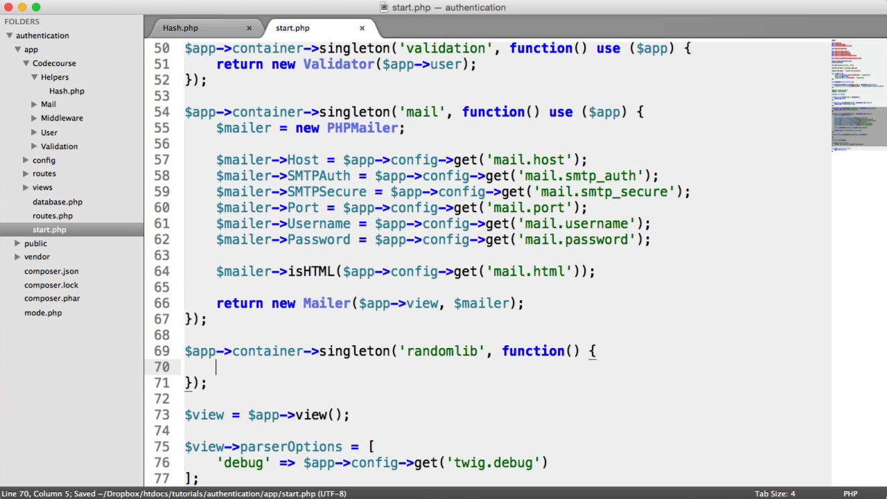
type("$factory =")
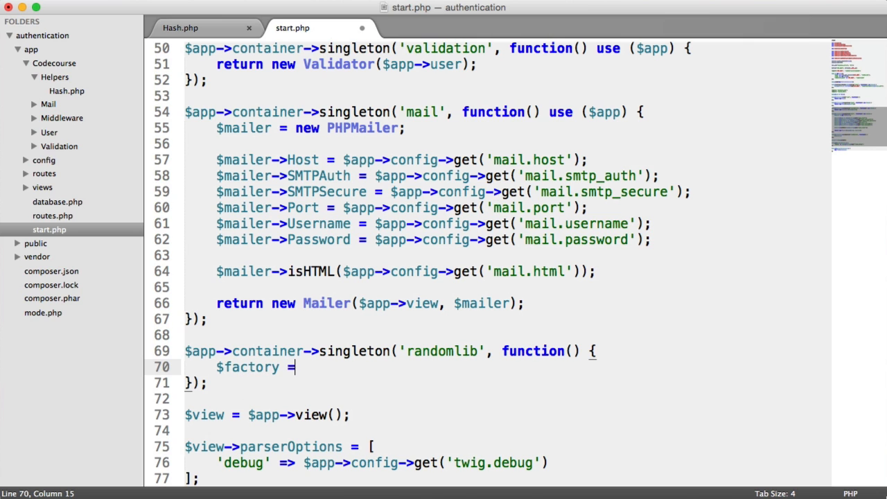
type("new RandomLi")
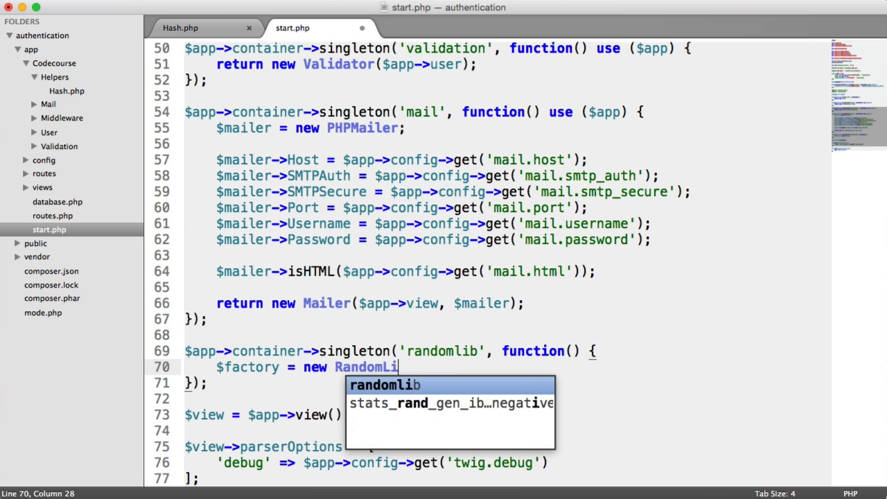
key("Tab")
type("use")
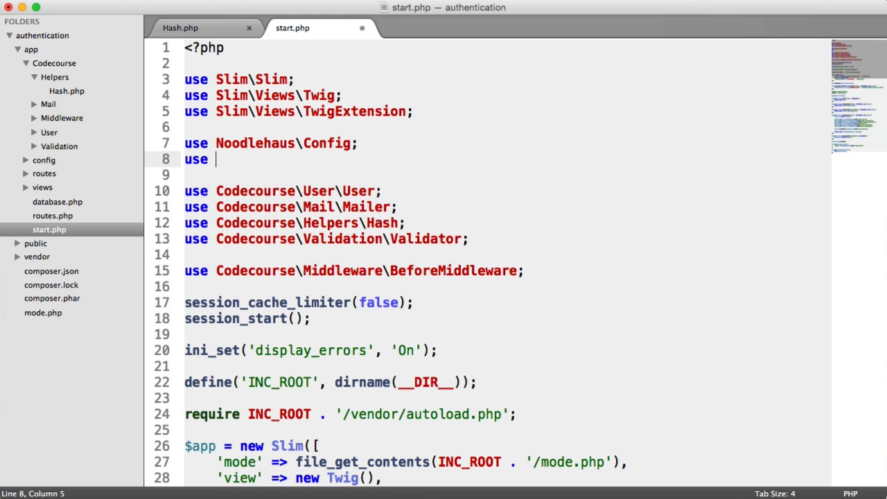
Add the statement use RandomLib\Factory as RandomLib; to start.php's imports.
type("Randomlib")
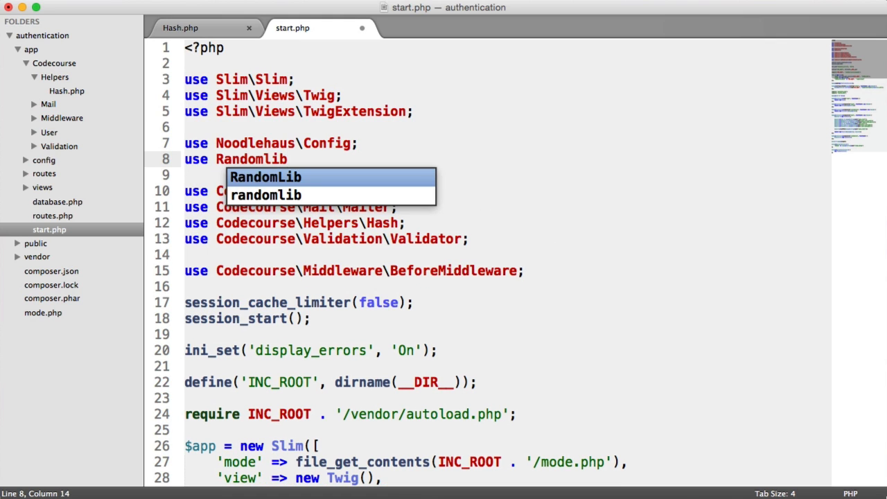
type("\\Factory as")
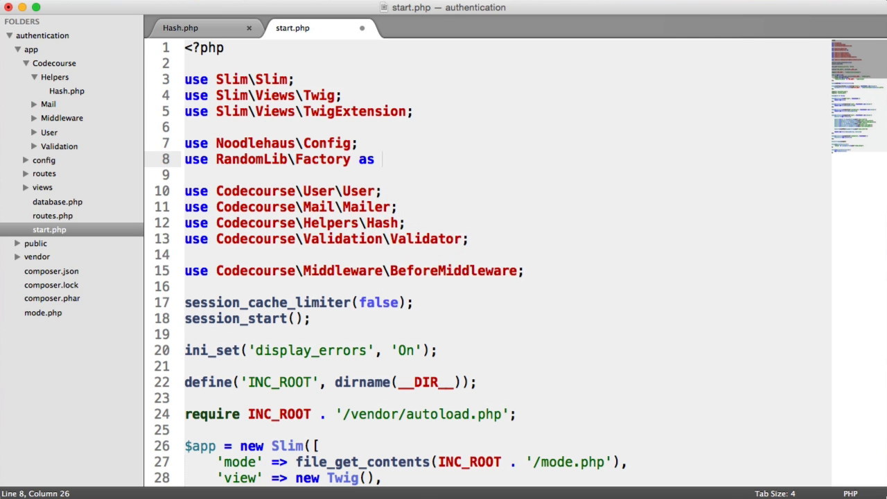
type("RandomLib;")
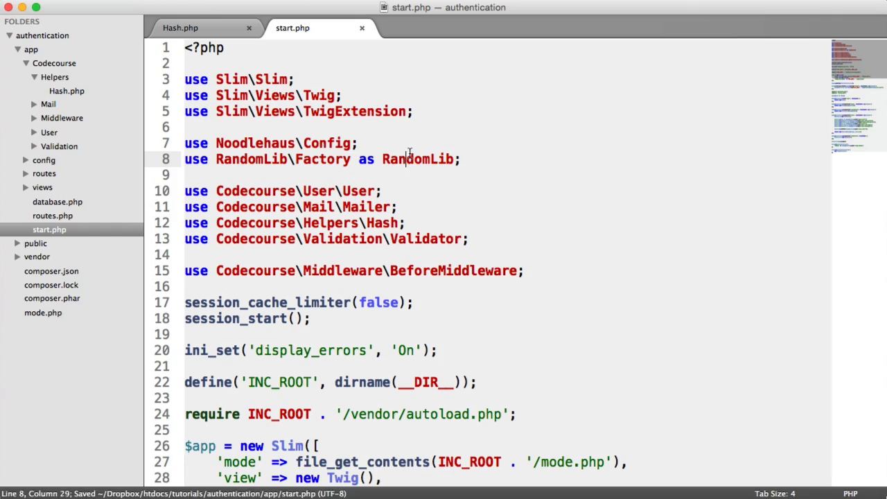
scroll("down", 3)
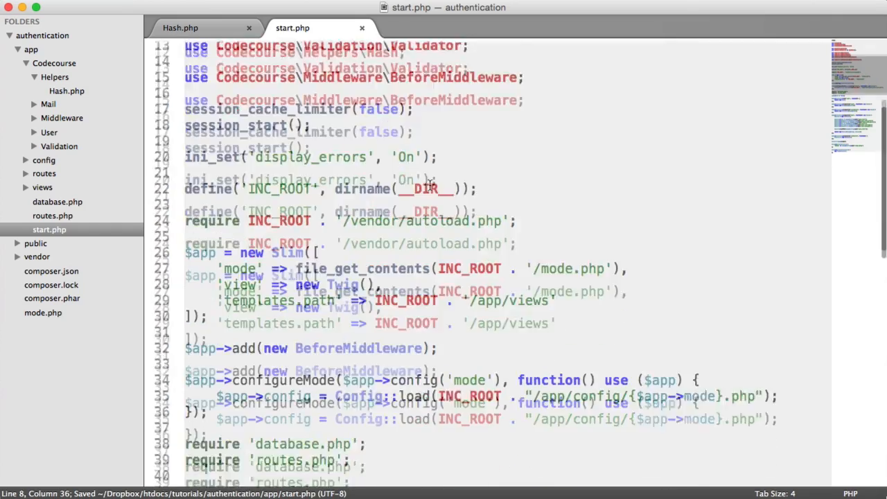
Make the randomlib singleton return $factory->getMediumStrengthGenerator(); and save.
scroll("down", 3)
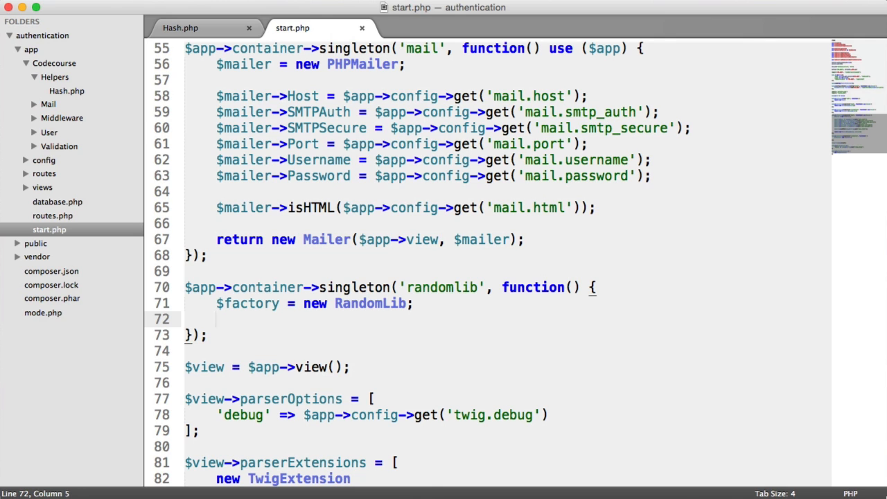
type("return $fa")
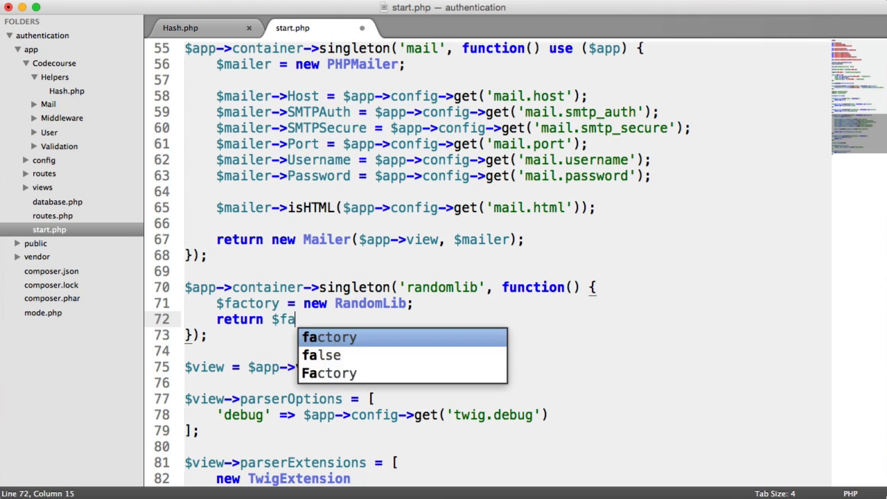
type("ctory->getM")
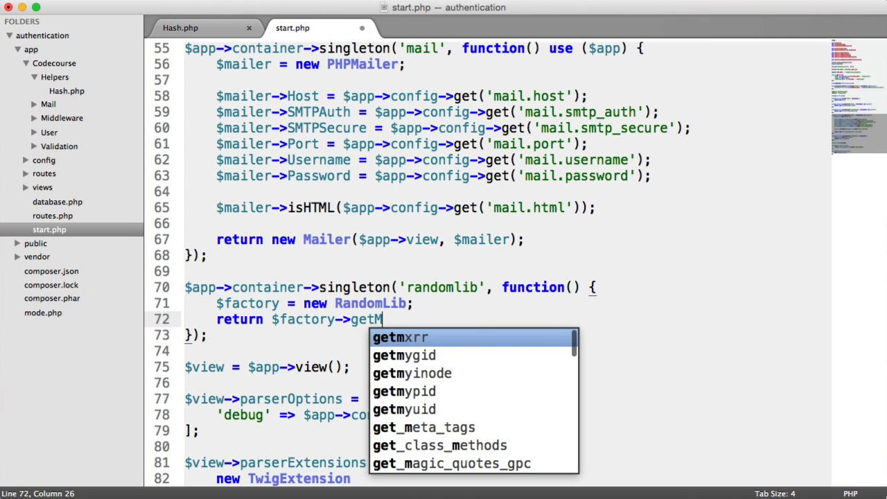
type("ediumStre")
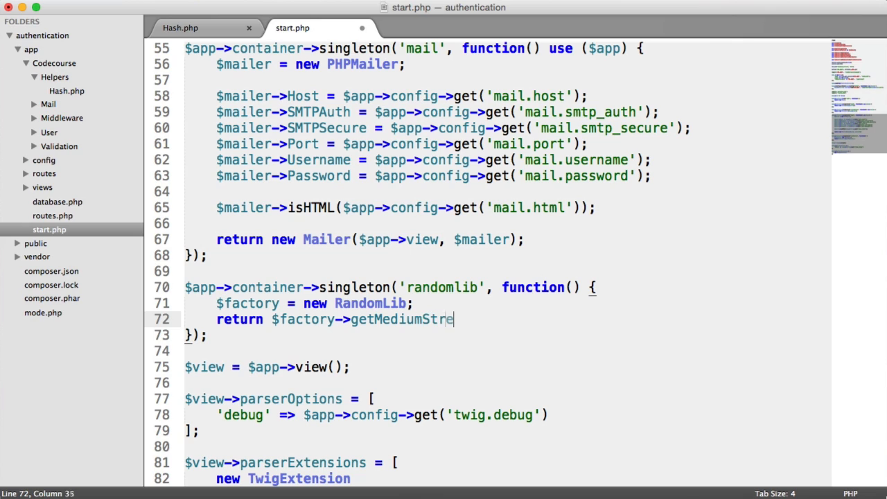
type("ngth")
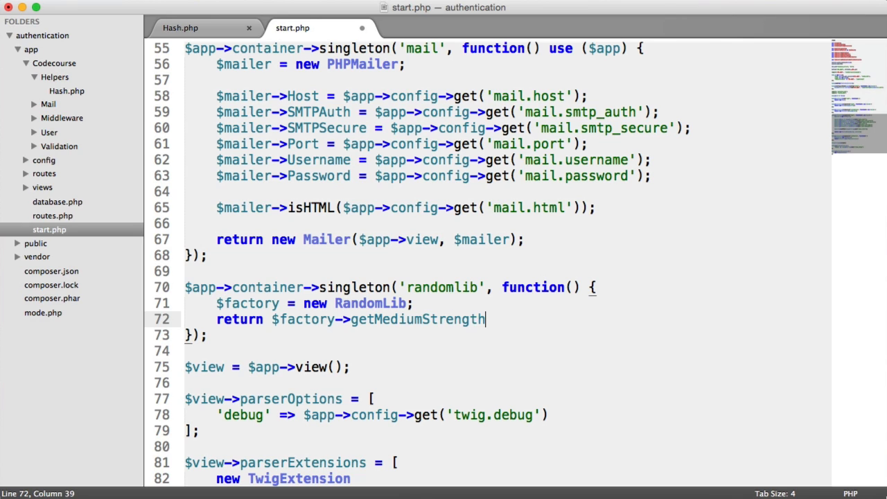
type("Generator")
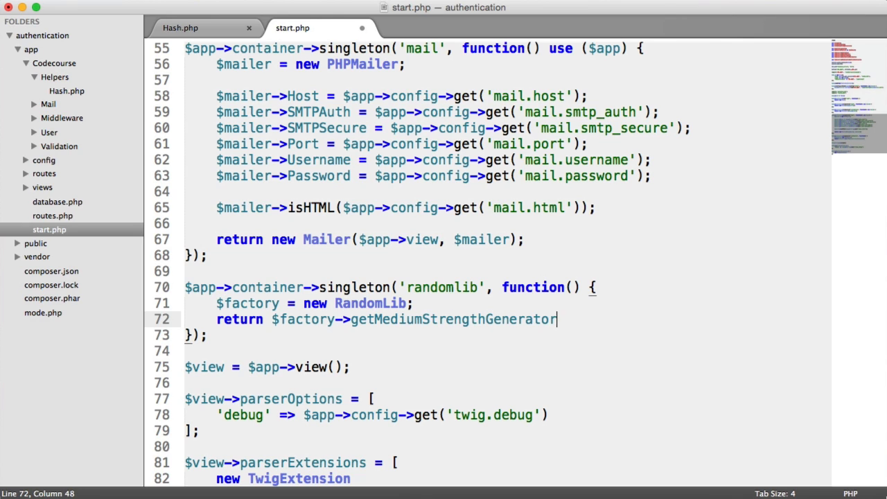
type("();")
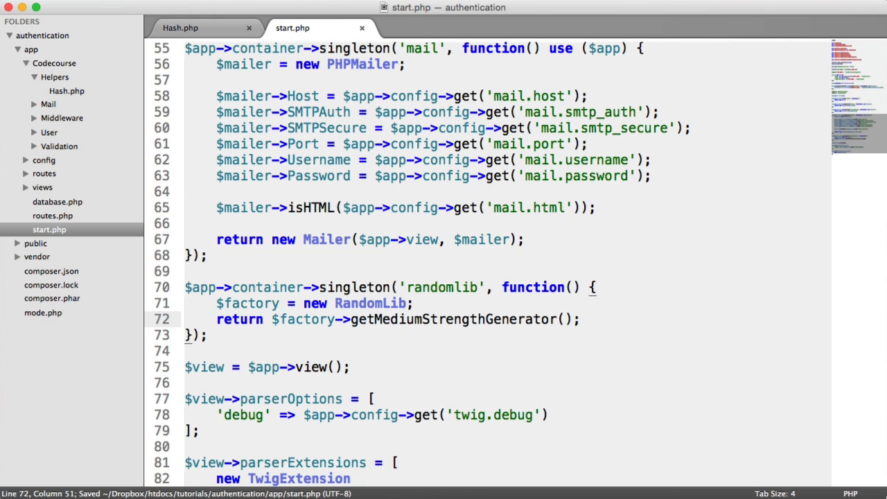
mouse_move(540, 356)
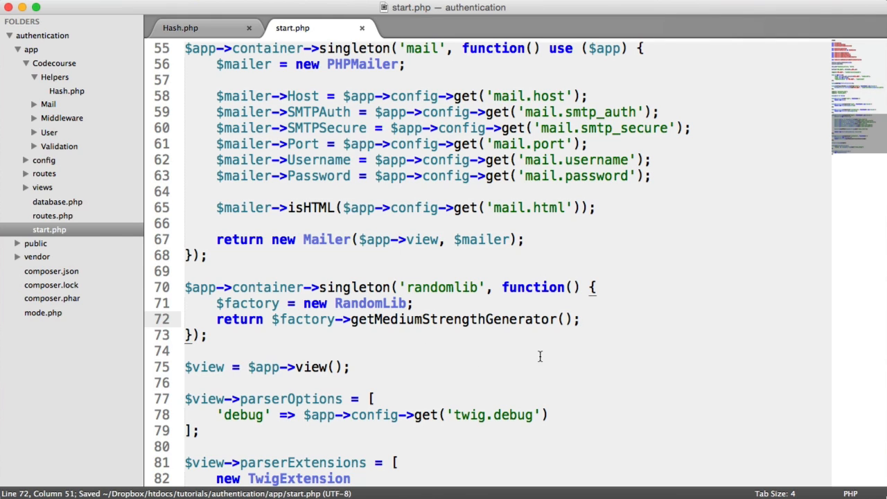
mouse_move(477, 311)
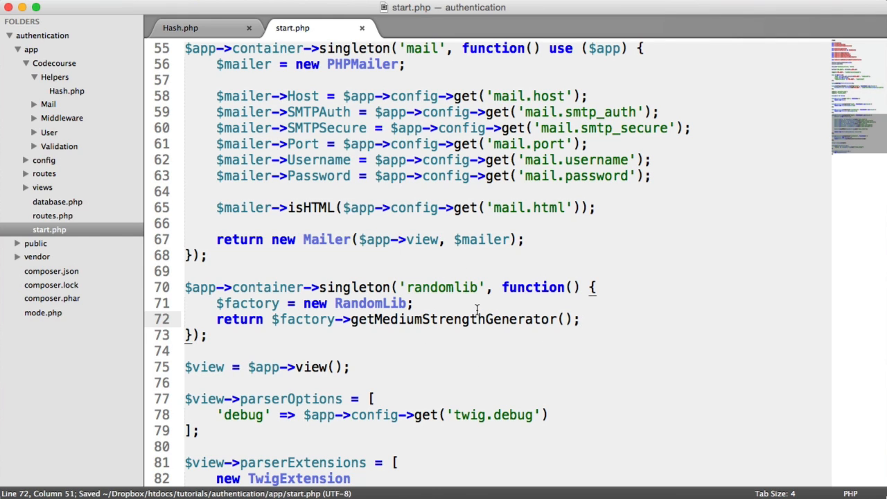
mouse_move(66, 96)
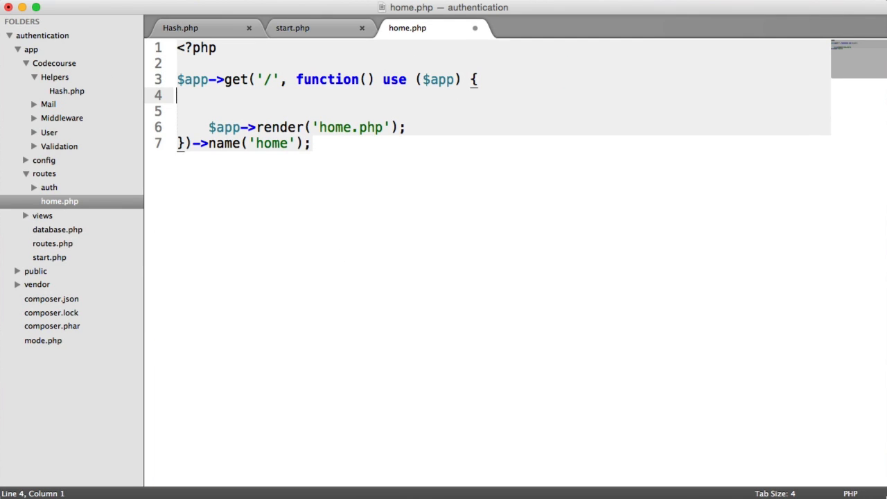
In the home route, echo $app->randomlib->generateString(128); before rendering.
type("e")
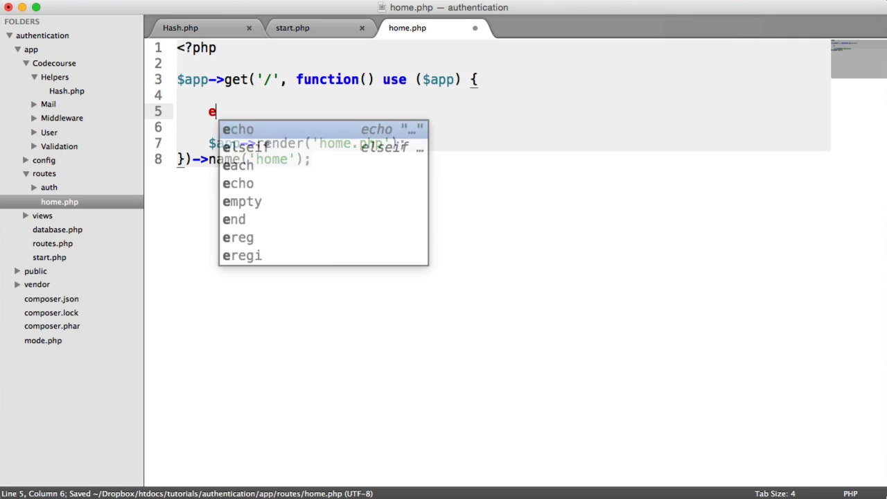
type("cho $app->random")
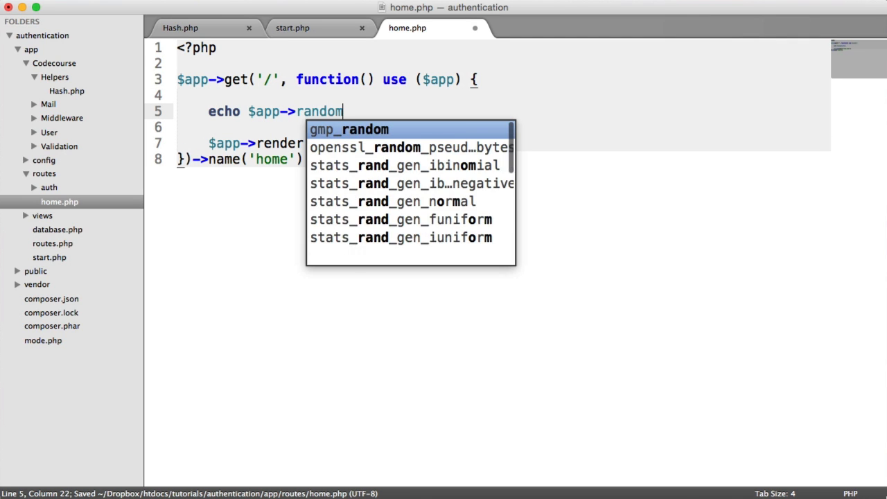
type("lib->")
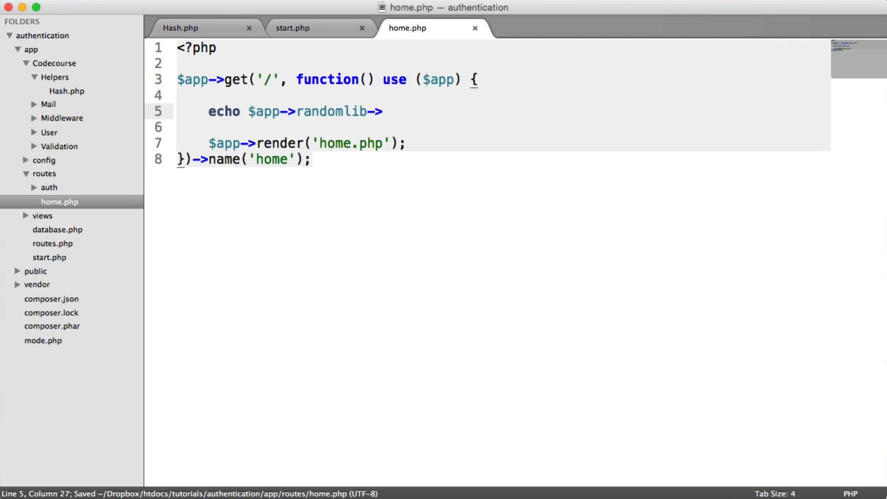
type("generateString")
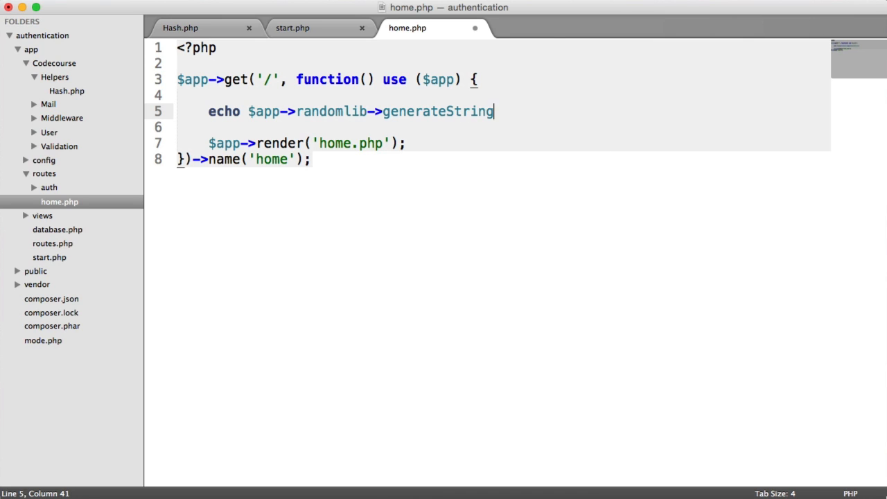
type("(1);")
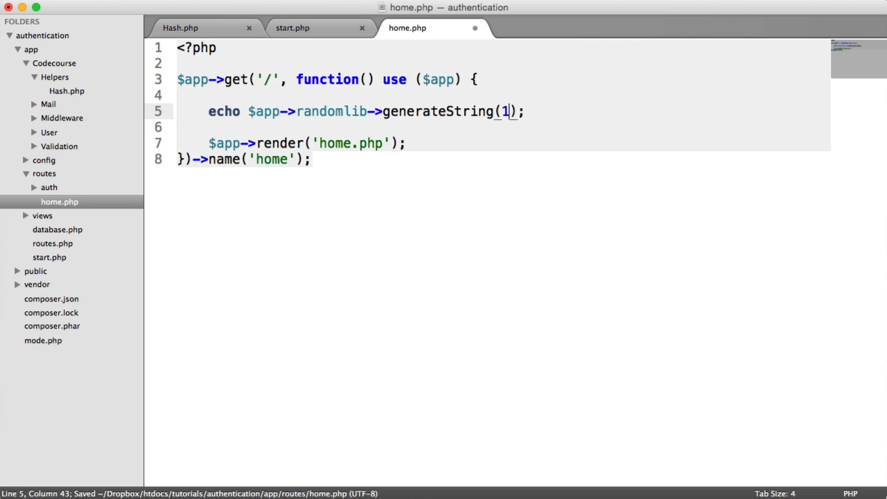
type("28")
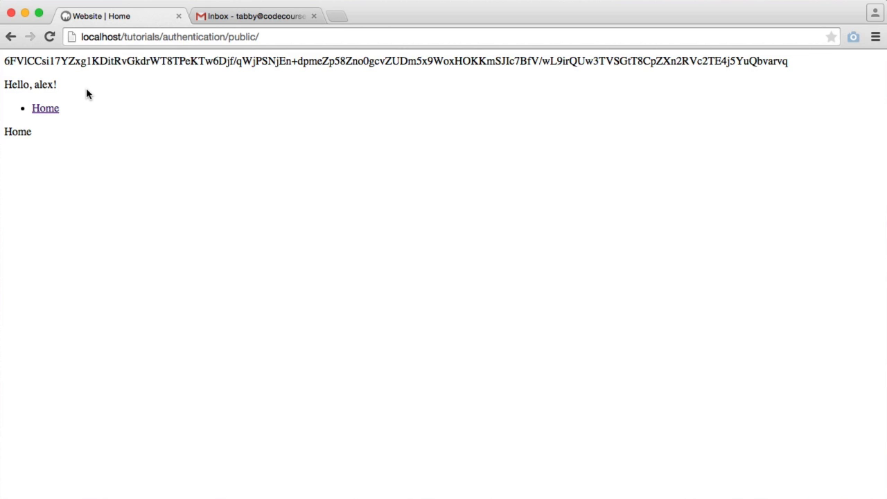
mouse_move(94, 86)
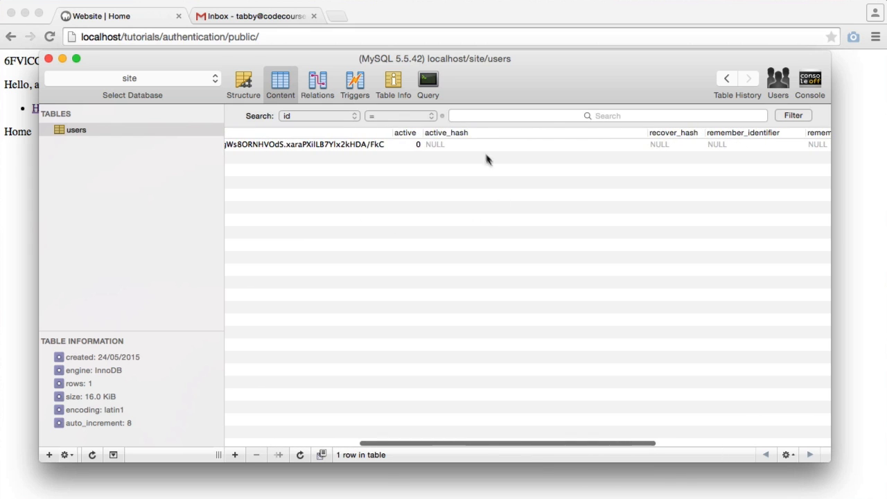
mouse_move(440, 151)
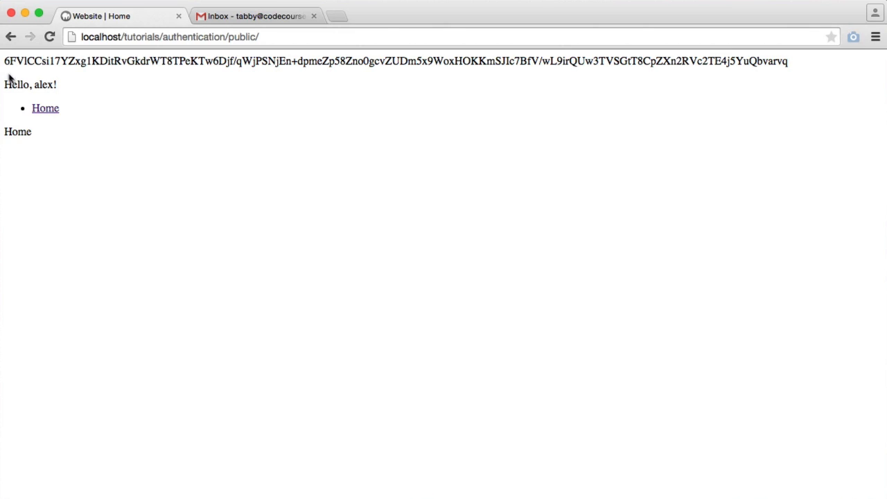
left_click_drag(3, 61, 787, 61)
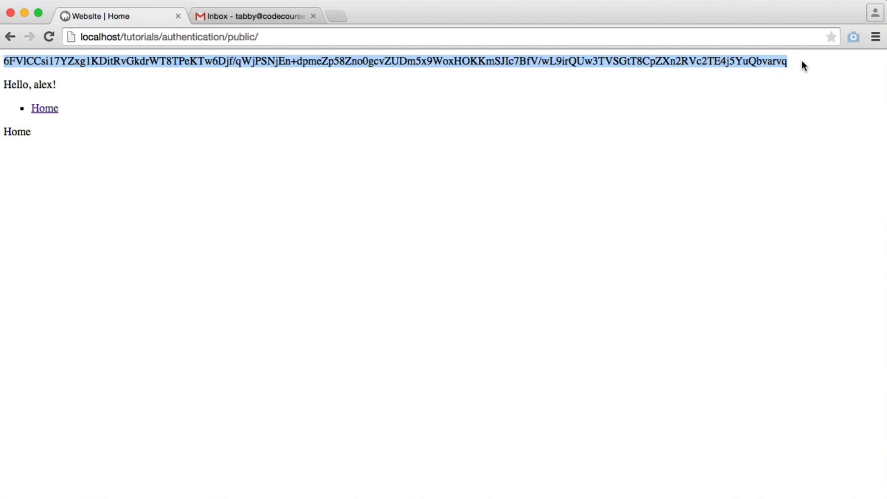
left_click(11, 80)
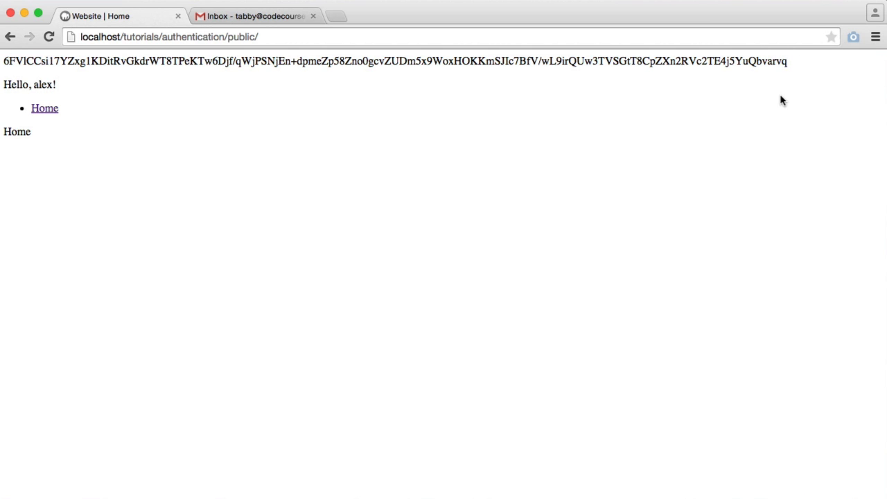
mouse_move(790, 107)
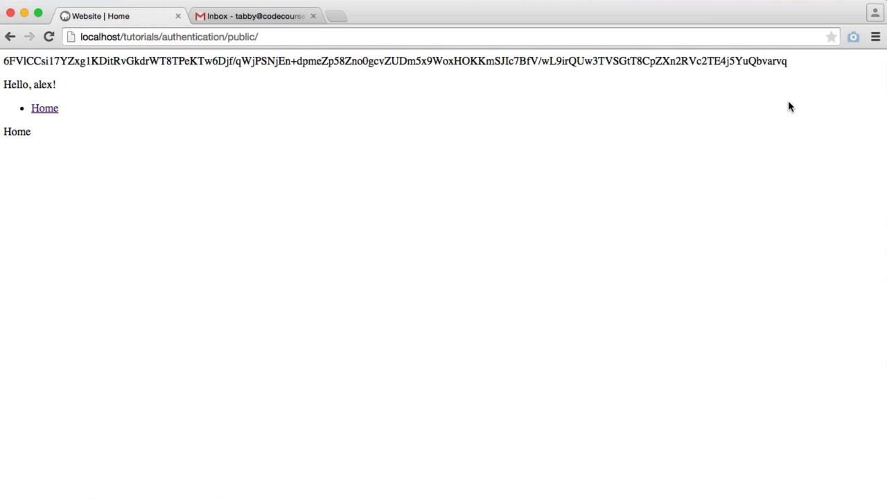
mouse_move(5, 61)
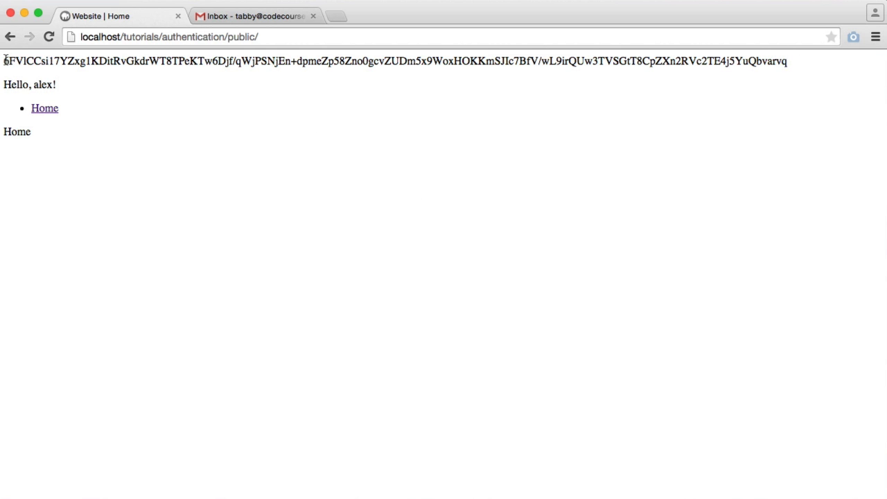
mouse_move(672, 163)
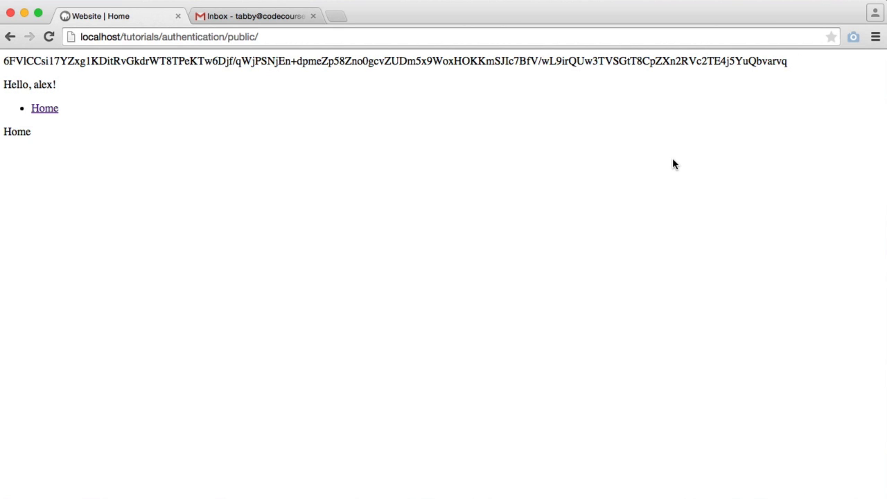
mouse_move(678, 163)
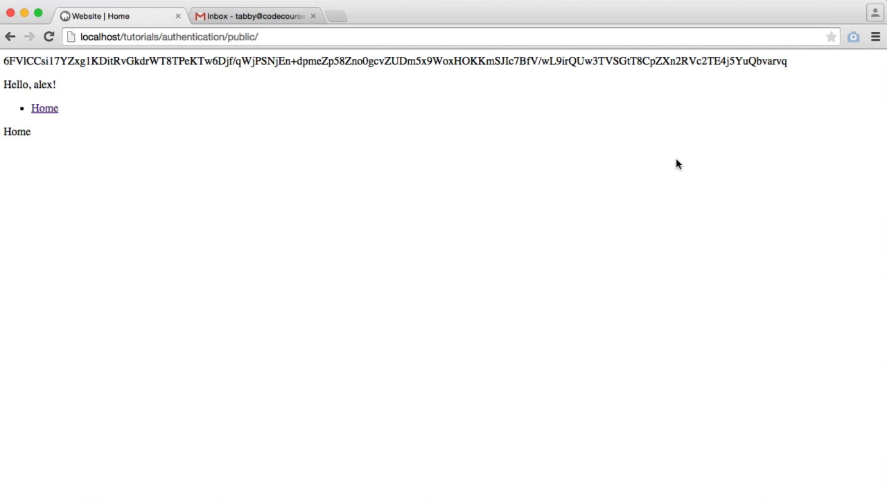
mouse_move(66, 77)
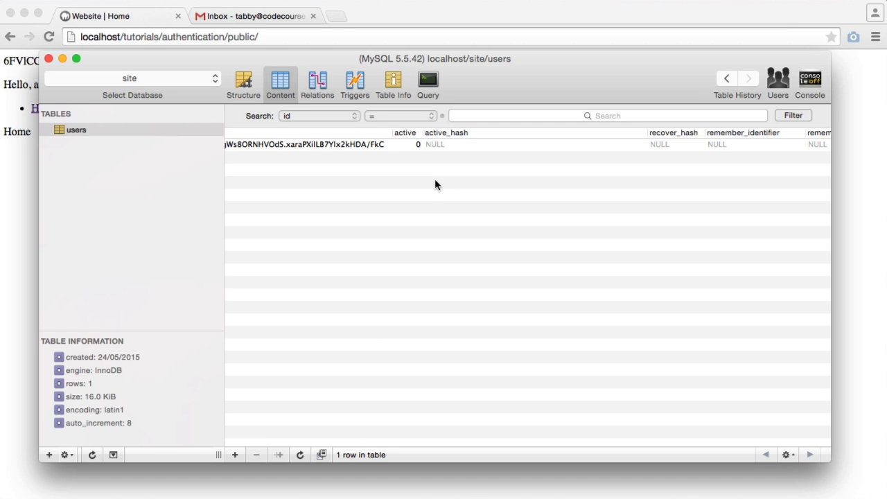
scroll("right", 3)
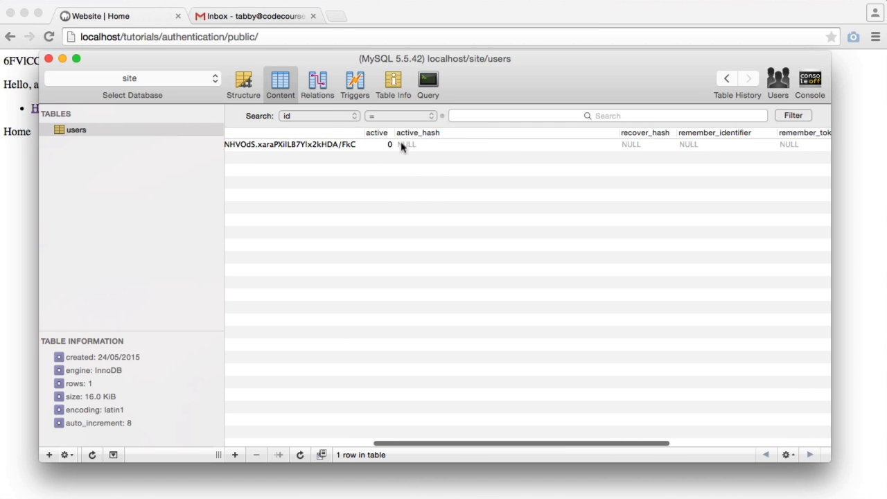
mouse_move(418, 147)
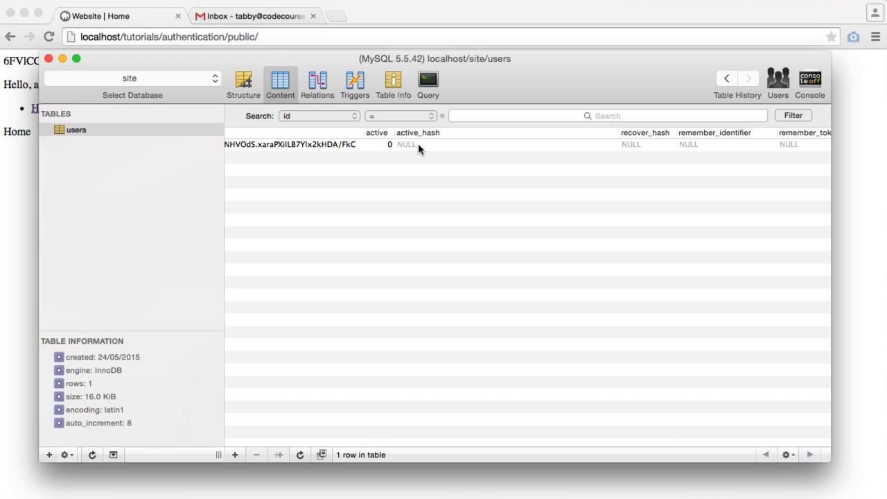
mouse_move(416, 150)
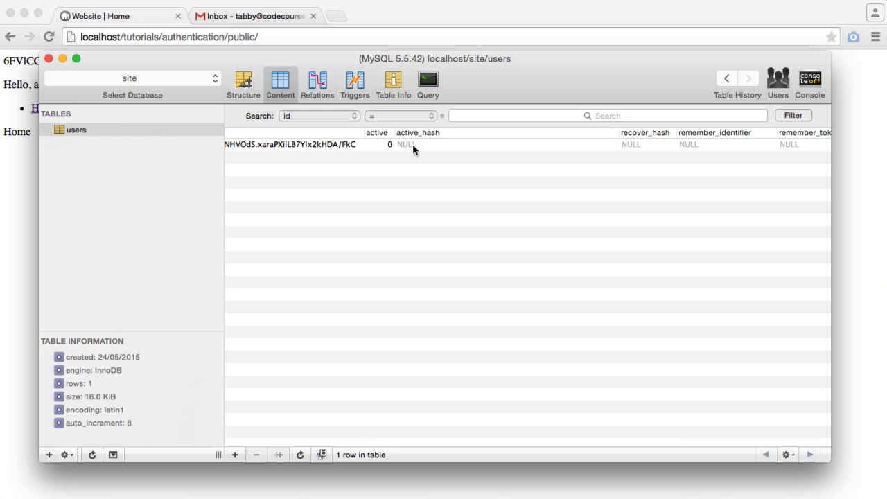
mouse_move(406, 144)
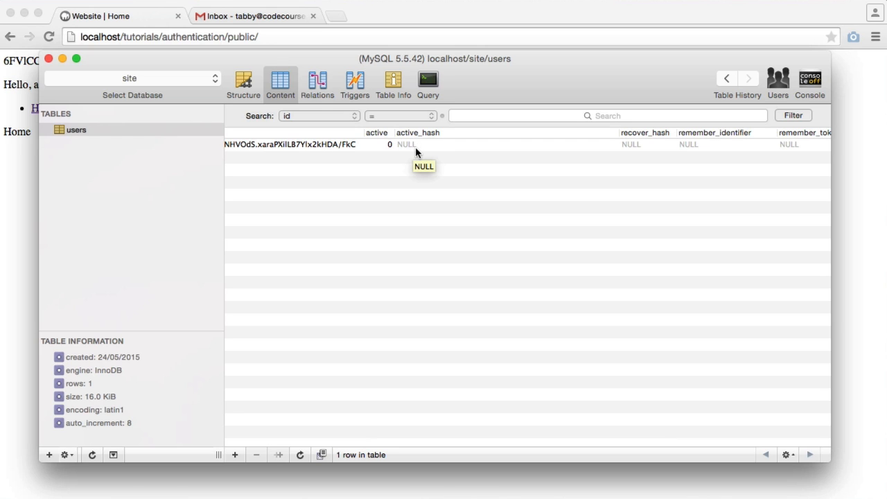
mouse_move(424, 188)
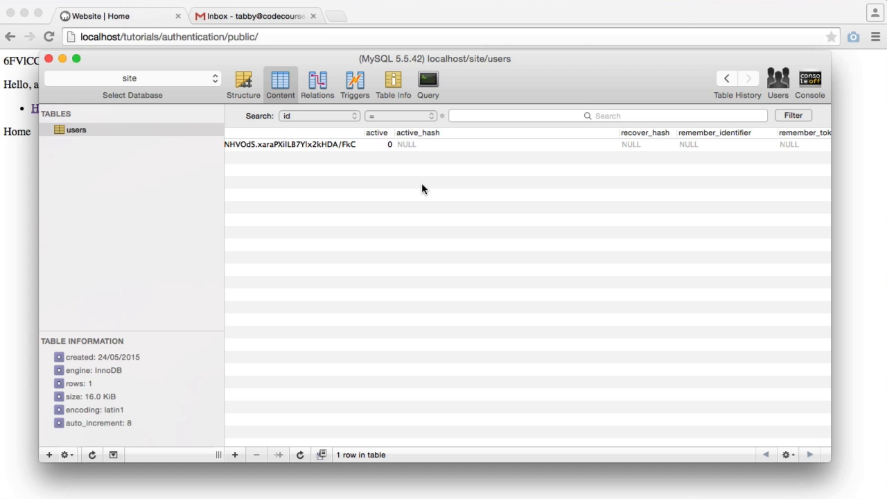
mouse_move(432, 155)
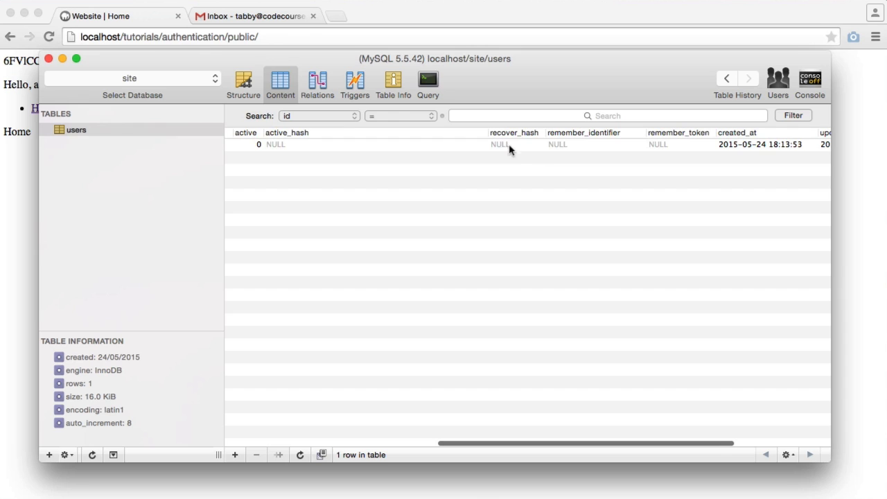
mouse_move(519, 201)
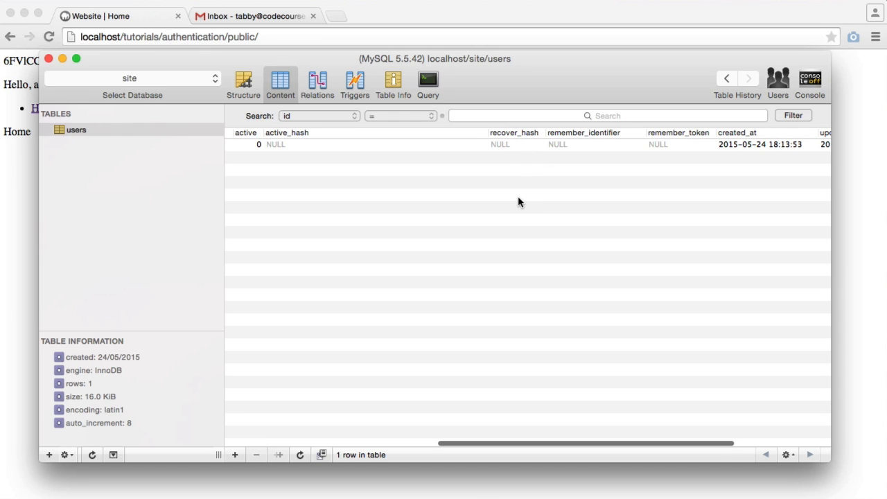
mouse_move(521, 198)
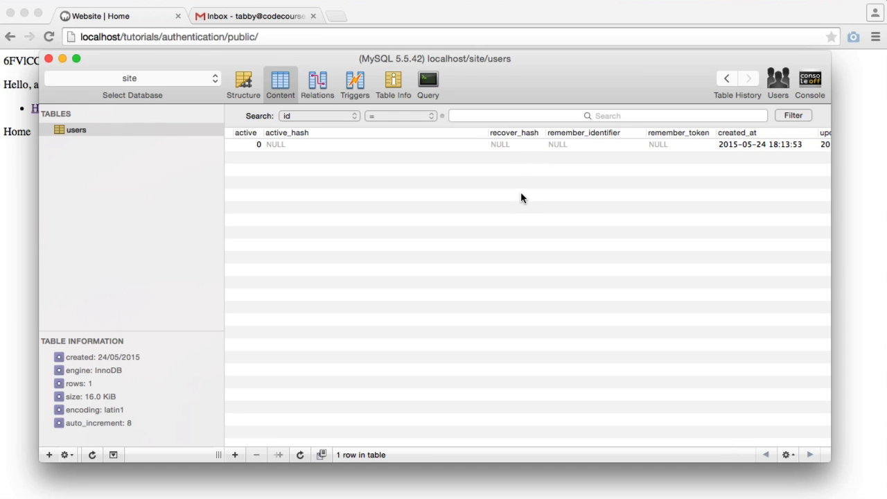
mouse_move(524, 191)
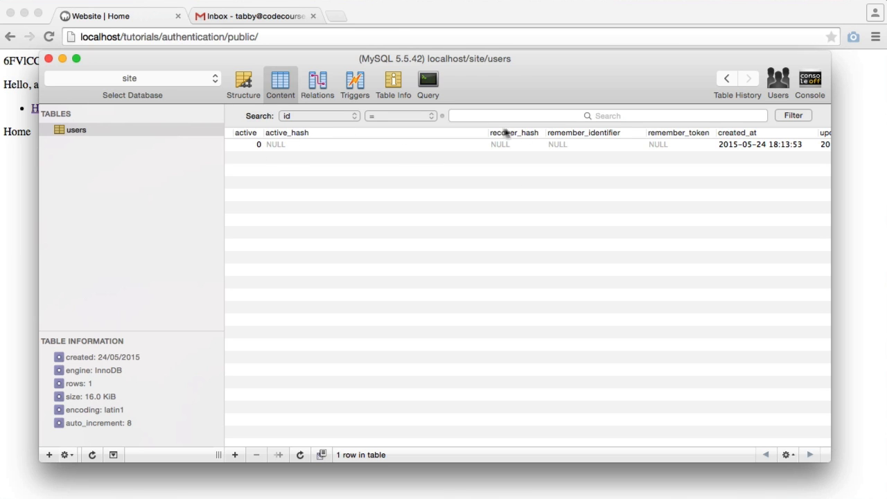
scroll("right", 3)
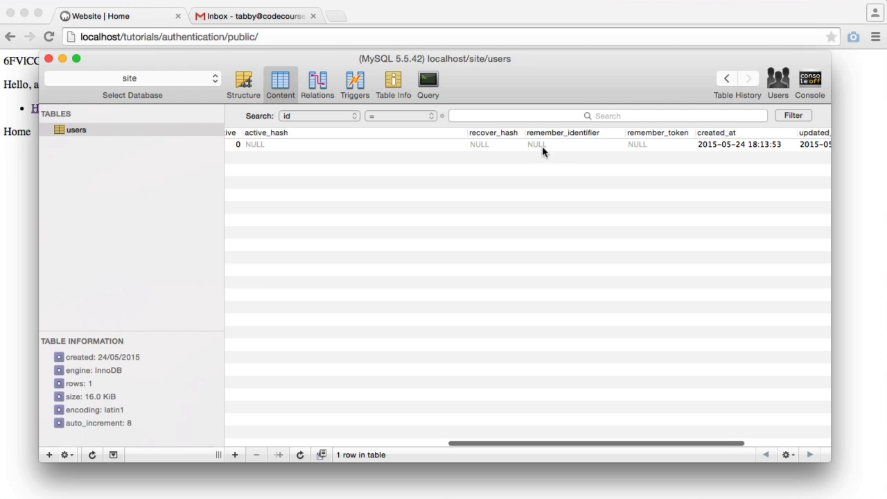
mouse_move(427, 216)
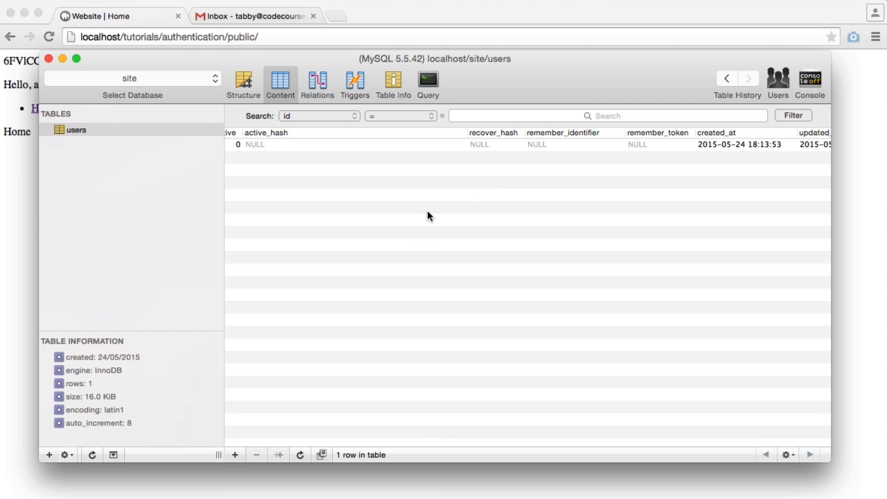